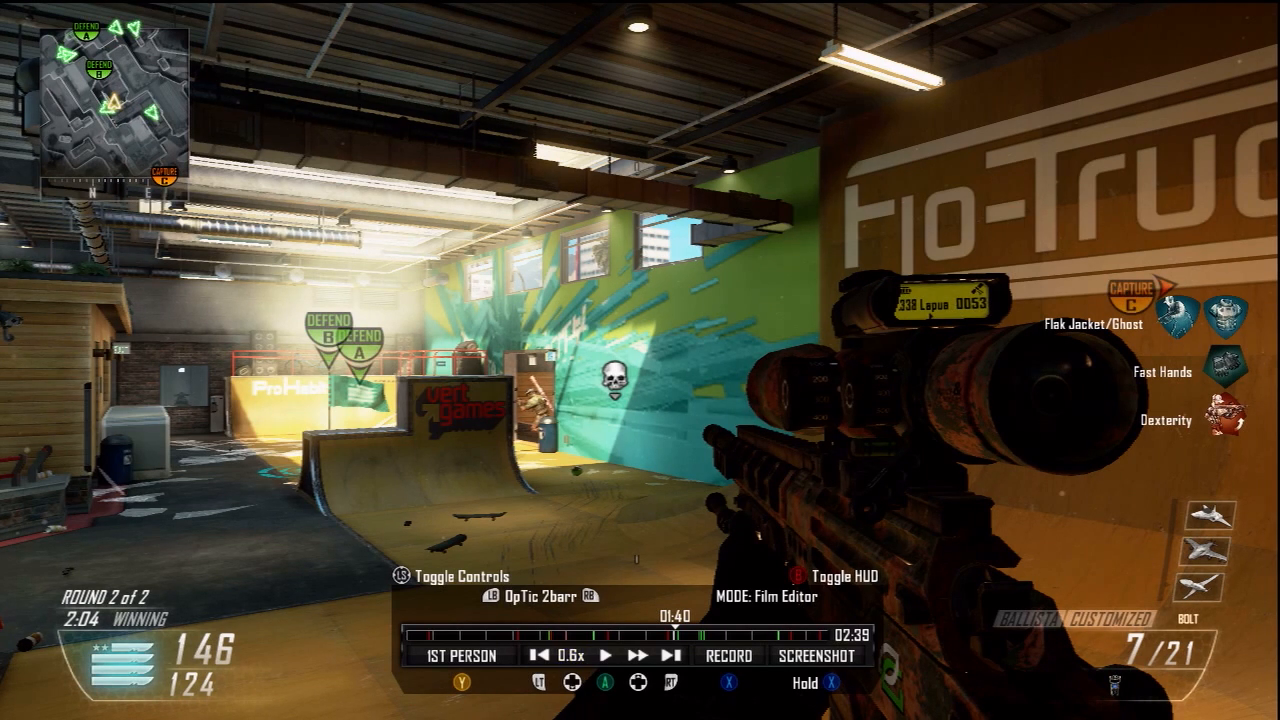
# Step: Hide the Film Editor overlay and watch the sniper run through to the headshot kill
pyautogui.click(556, 656)
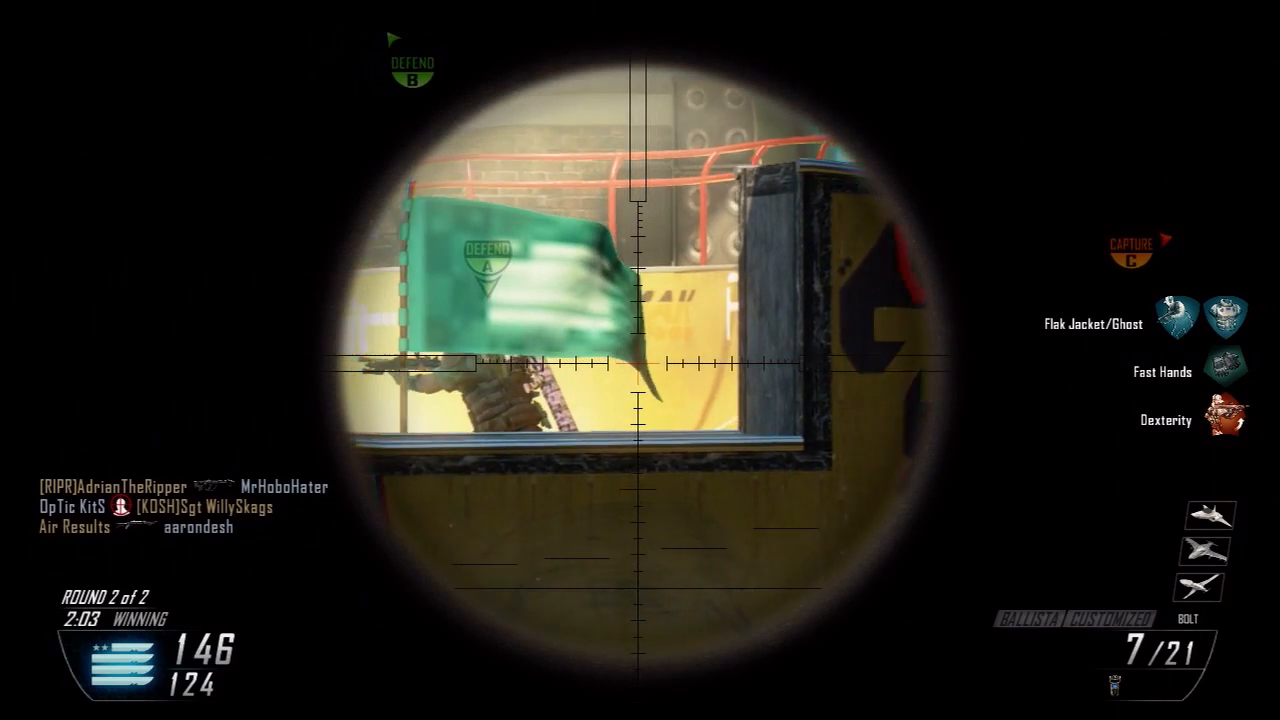
pyautogui.click(640, 360)
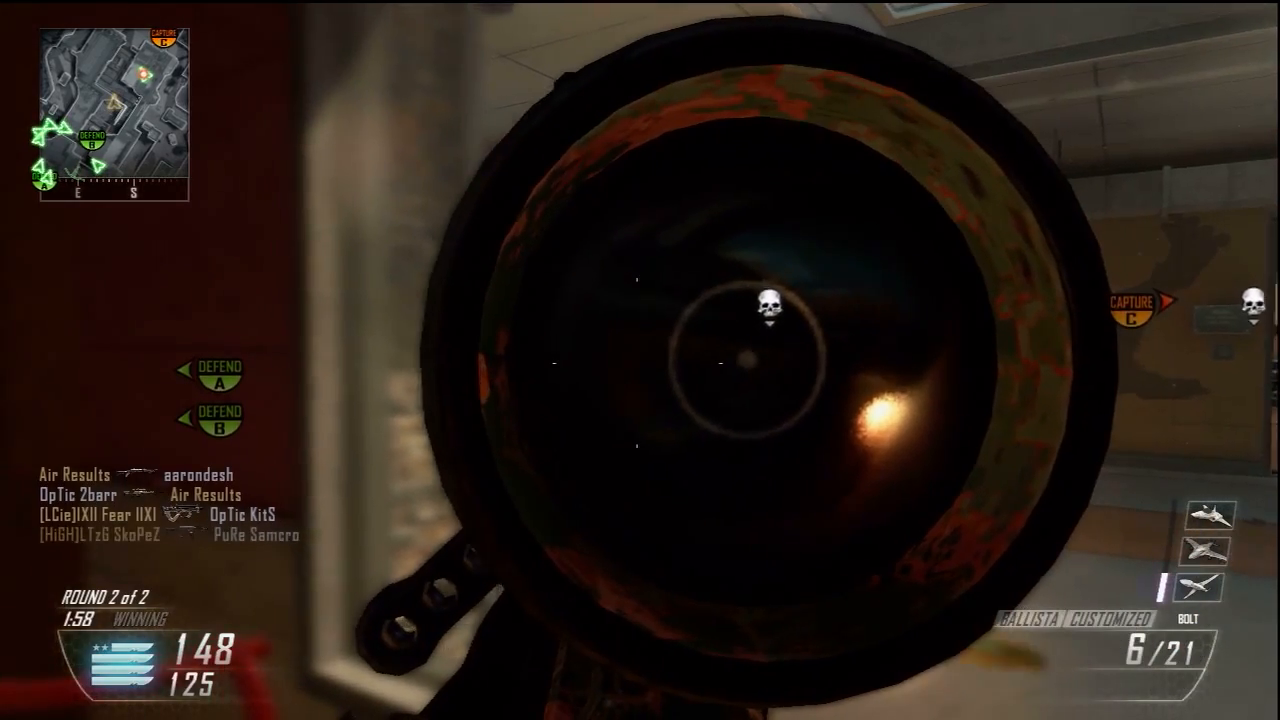
pyautogui.click(640, 360)
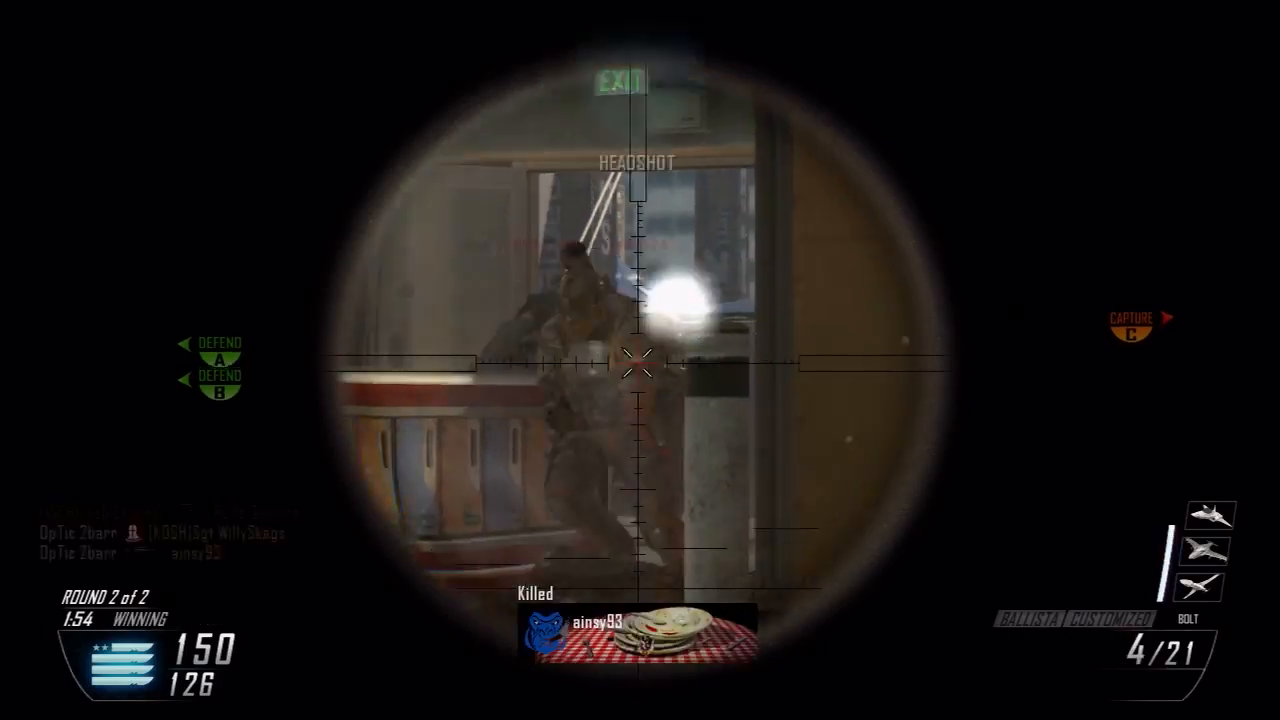
pyautogui.click(640, 360)
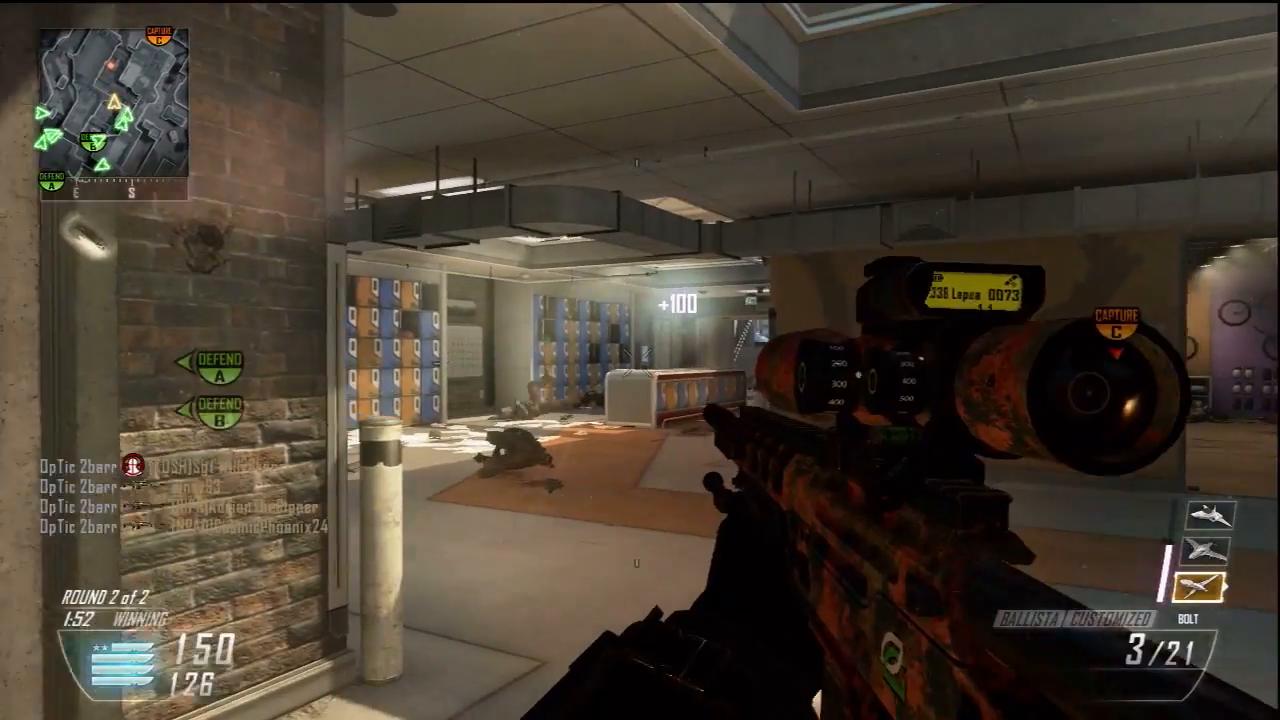
pyautogui.rightClick(640, 360)
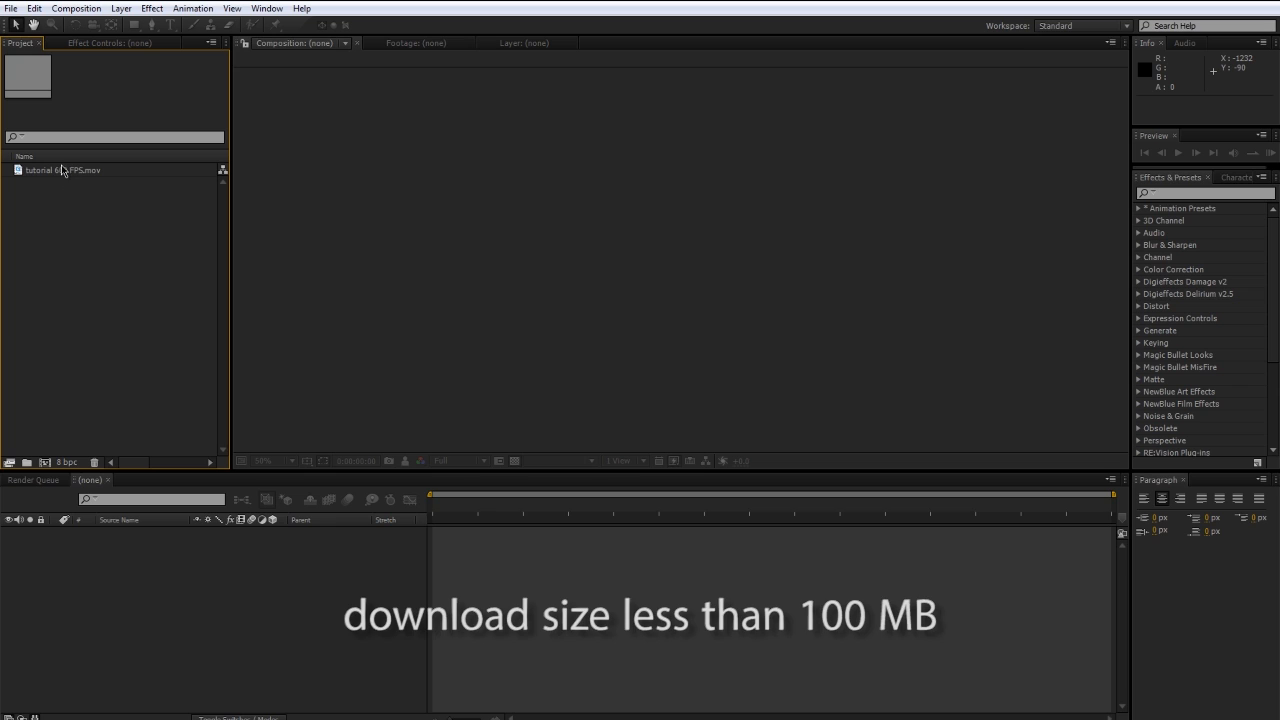
# Step: Select the imported tutorial 600 FPS.mov clip in the Project panel
pyautogui.click(62, 169)
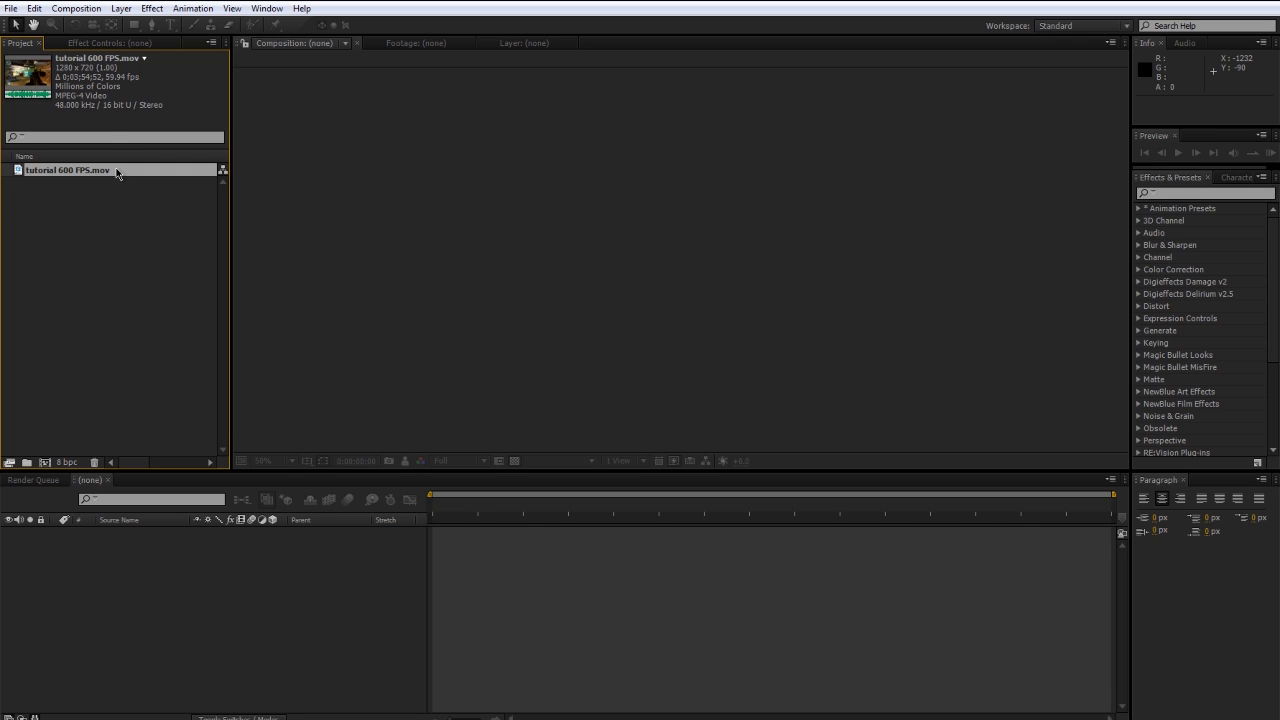
pyautogui.moveTo(68, 128)
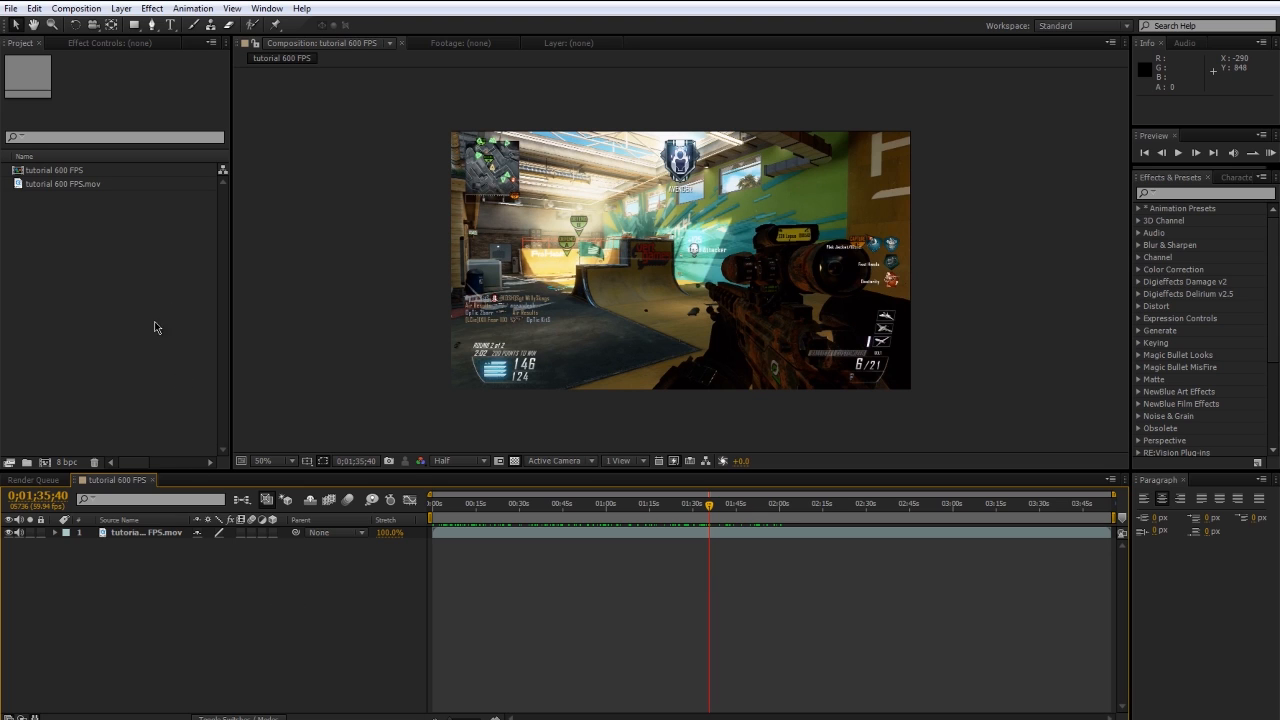
# Step: Create Comp 1 as a 1280×720, 59.94 fps composition
pyautogui.click(75, 8)
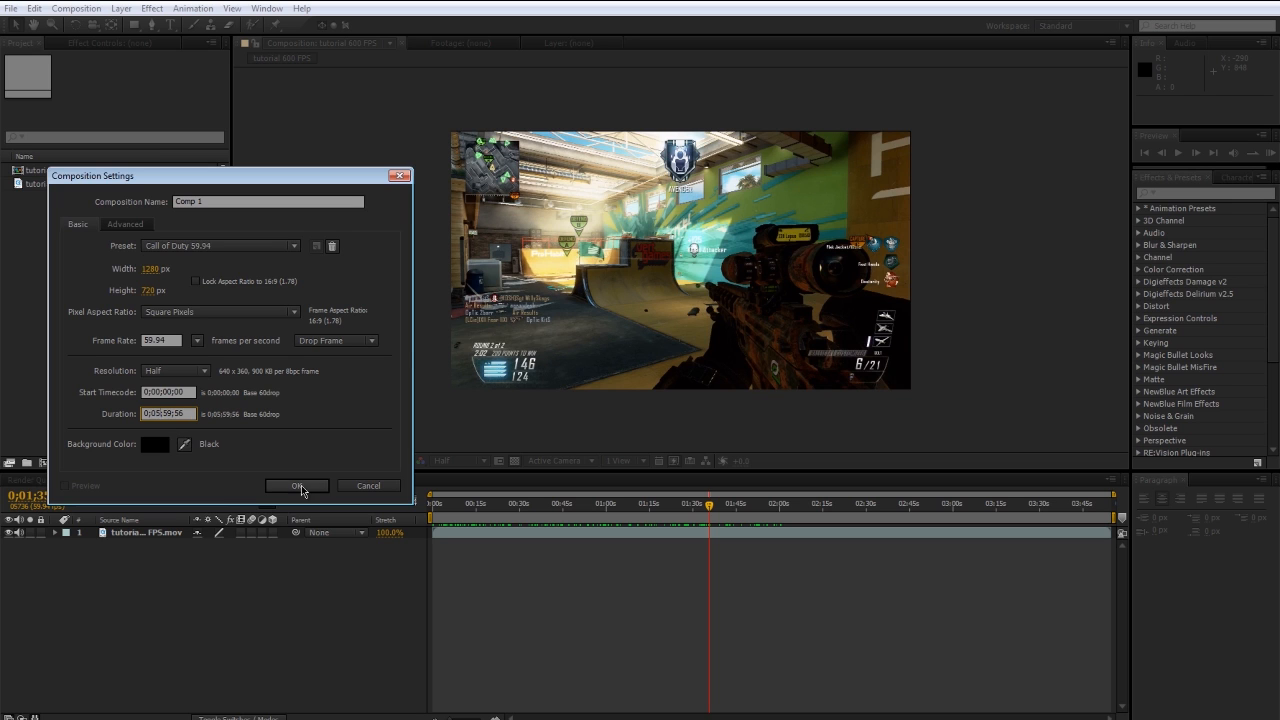
pyautogui.click(296, 486)
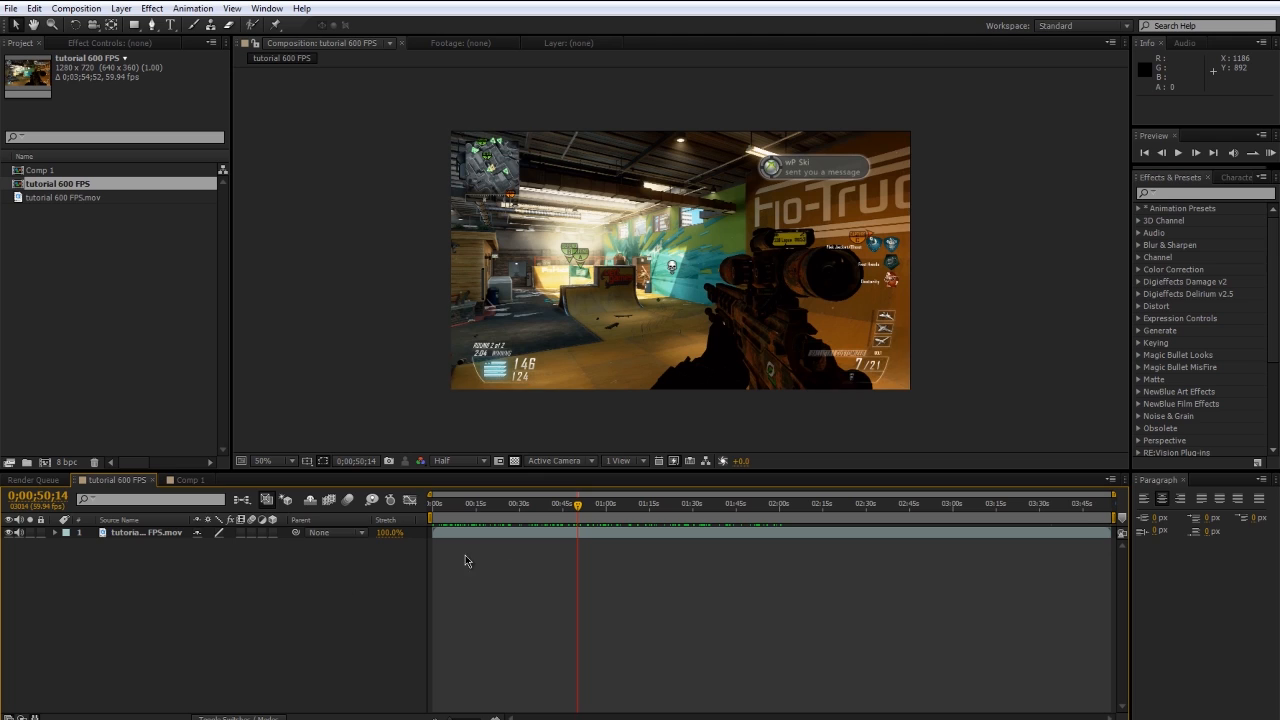
pyautogui.moveTo(518, 572)
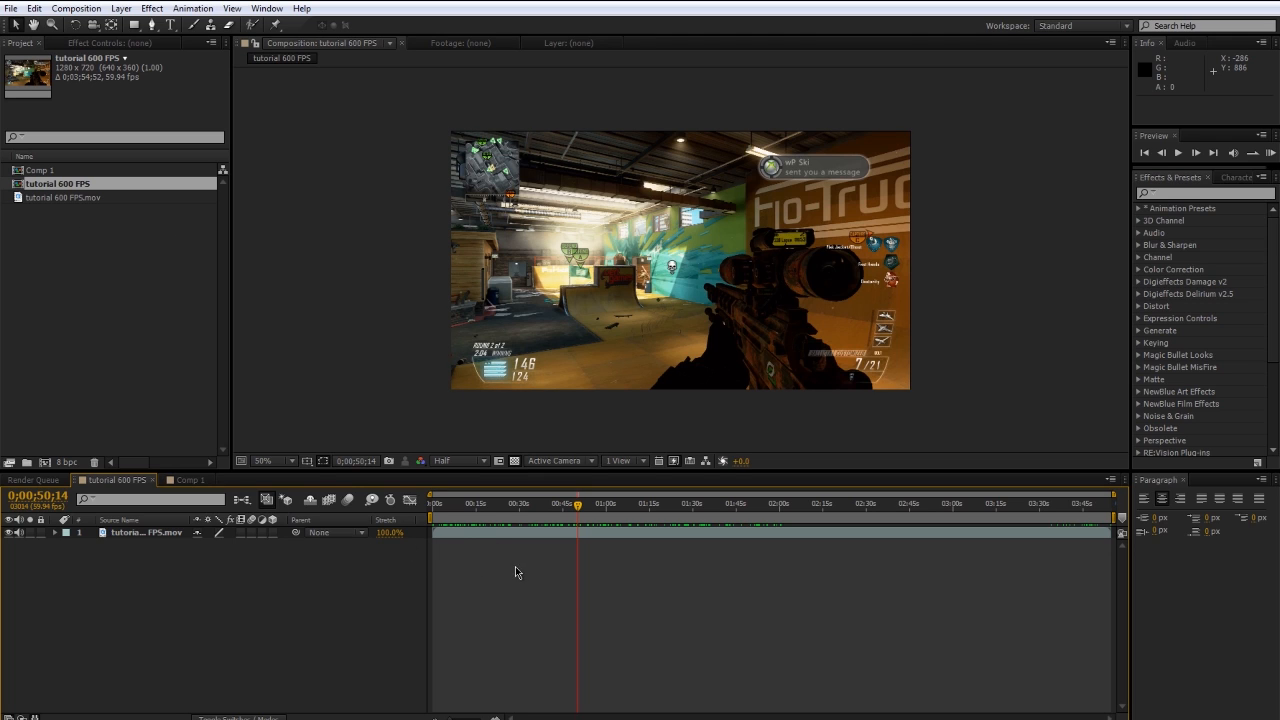
pyautogui.moveTo(334, 549)
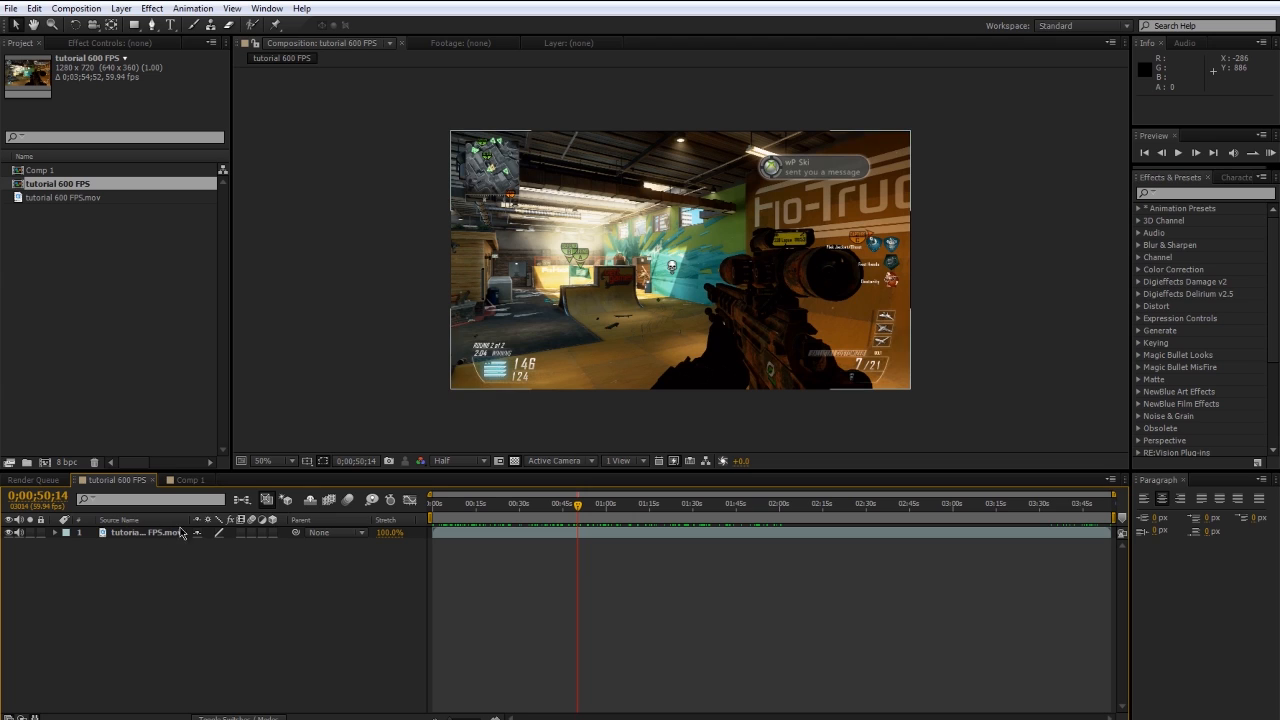
pyautogui.moveTo(281, 520)
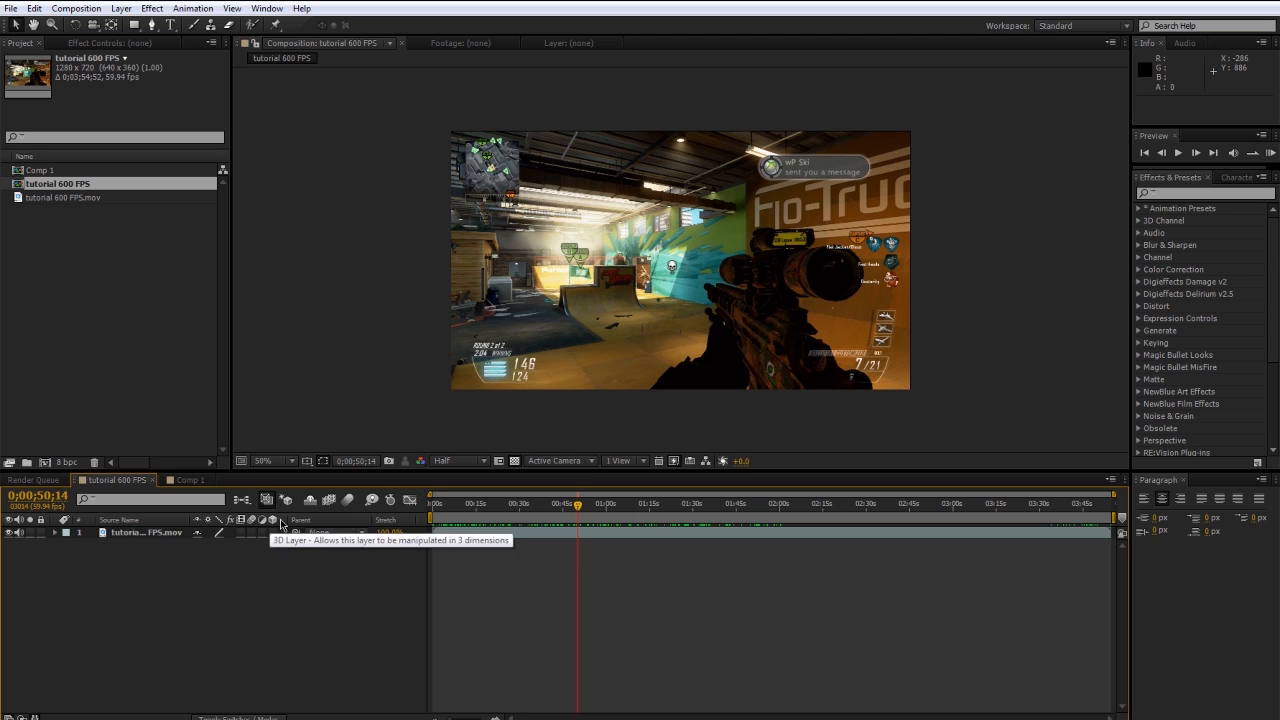
pyautogui.moveTo(160, 527)
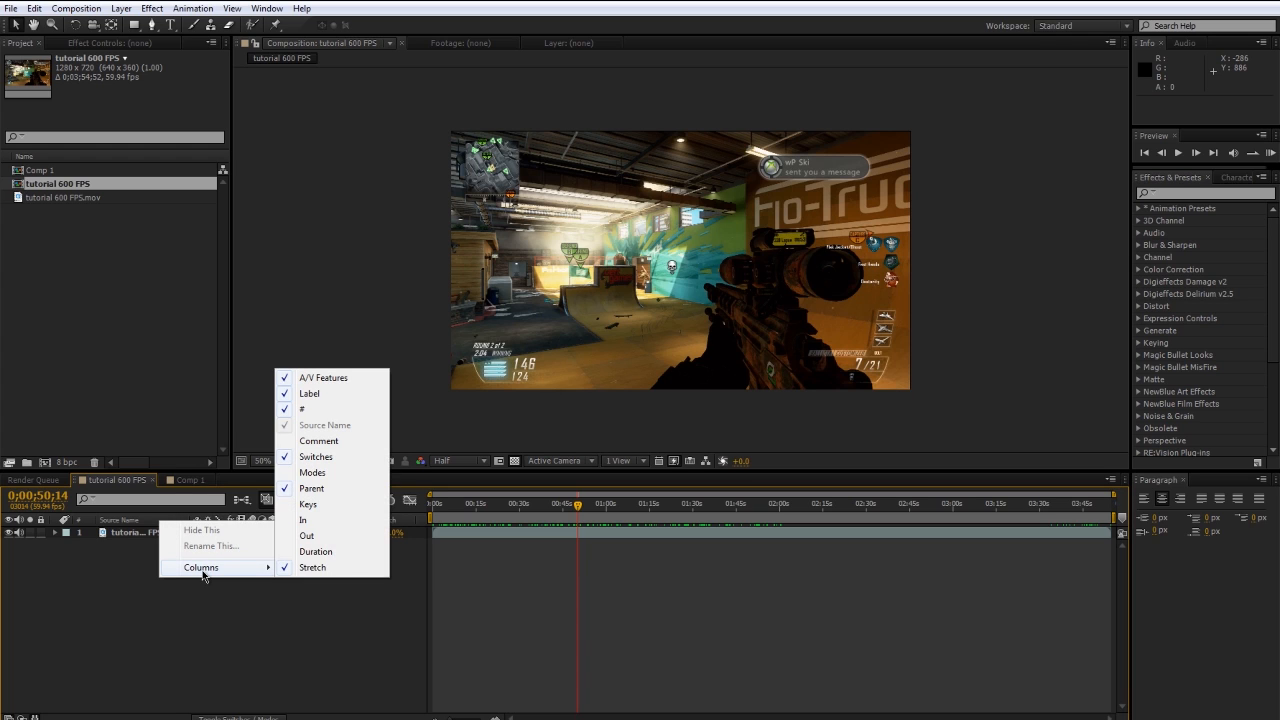
pyautogui.moveTo(330, 520)
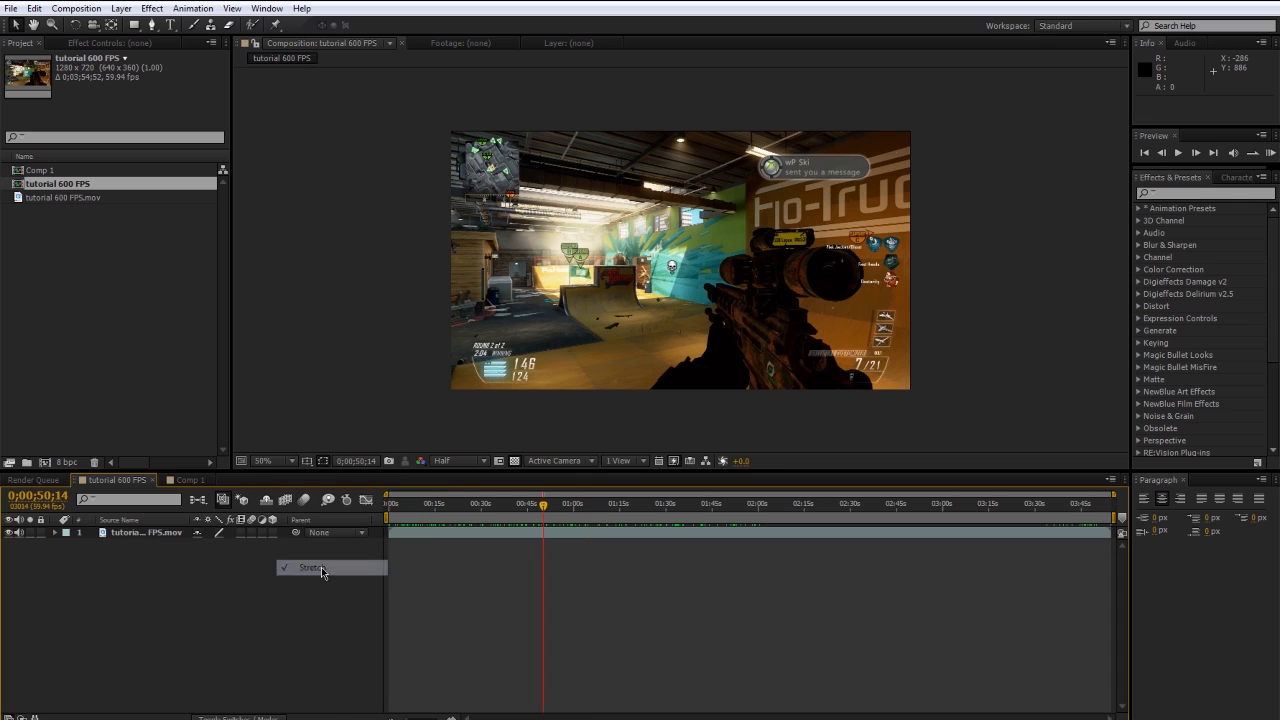
# Step: Set the gameplay layer's Stretch to 10%, shortening it to about 23 seconds
pyautogui.click(203, 566)
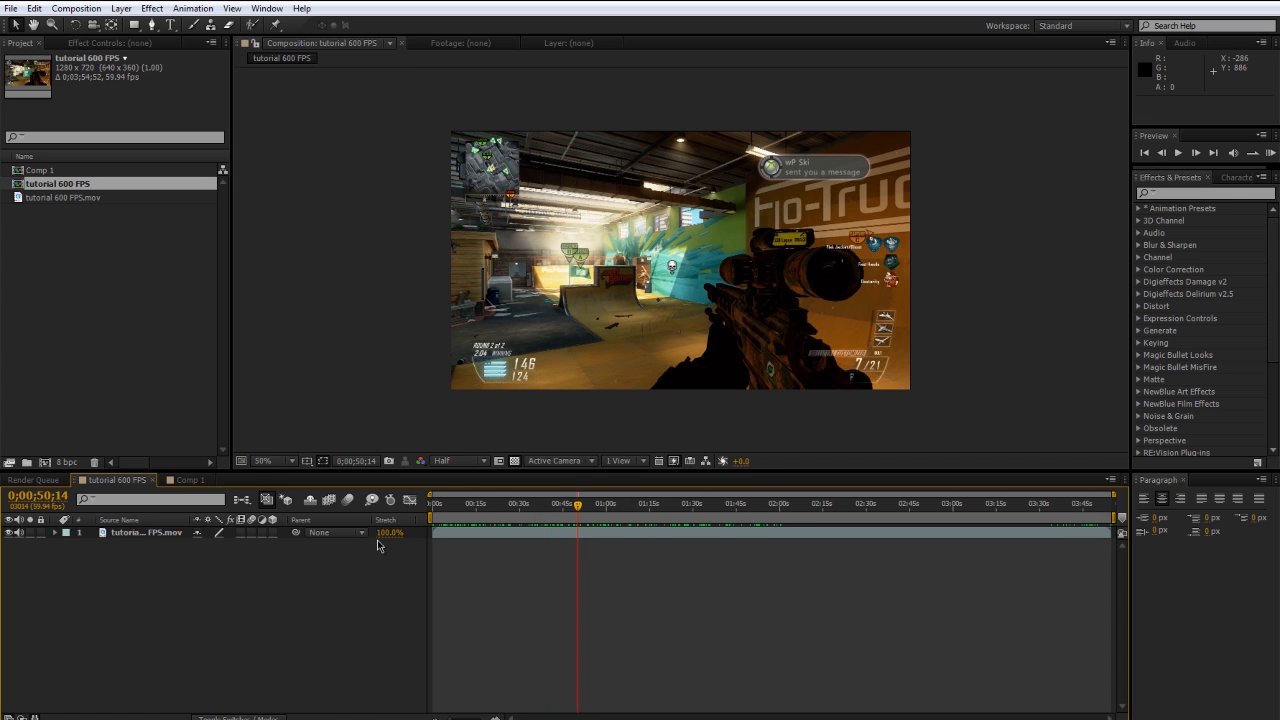
pyautogui.moveTo(350, 578)
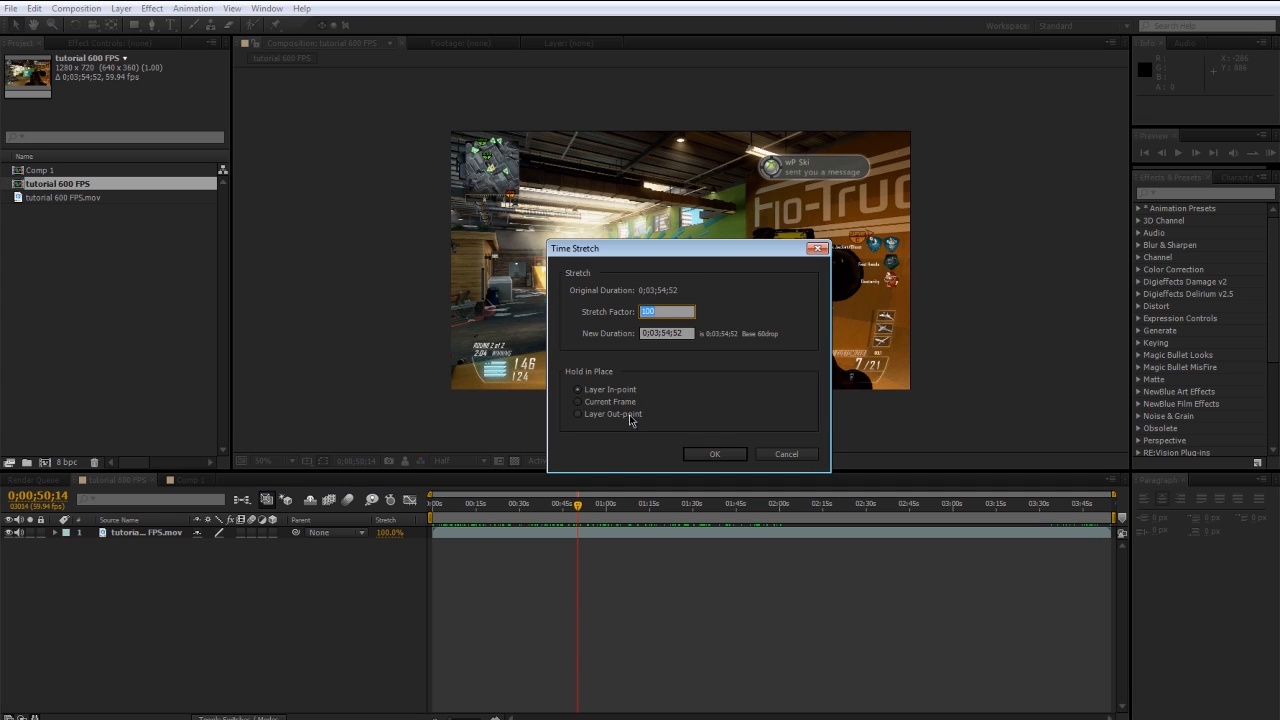
pyautogui.write('10')
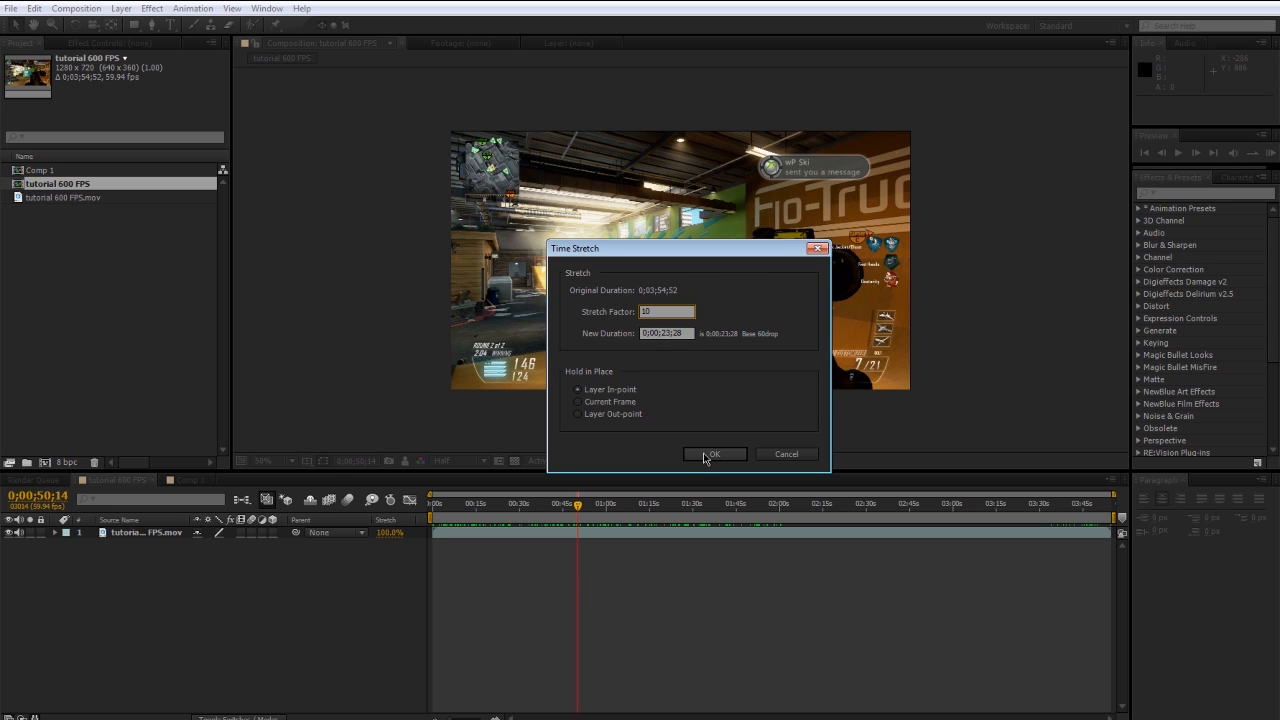
pyautogui.moveTo(733, 436)
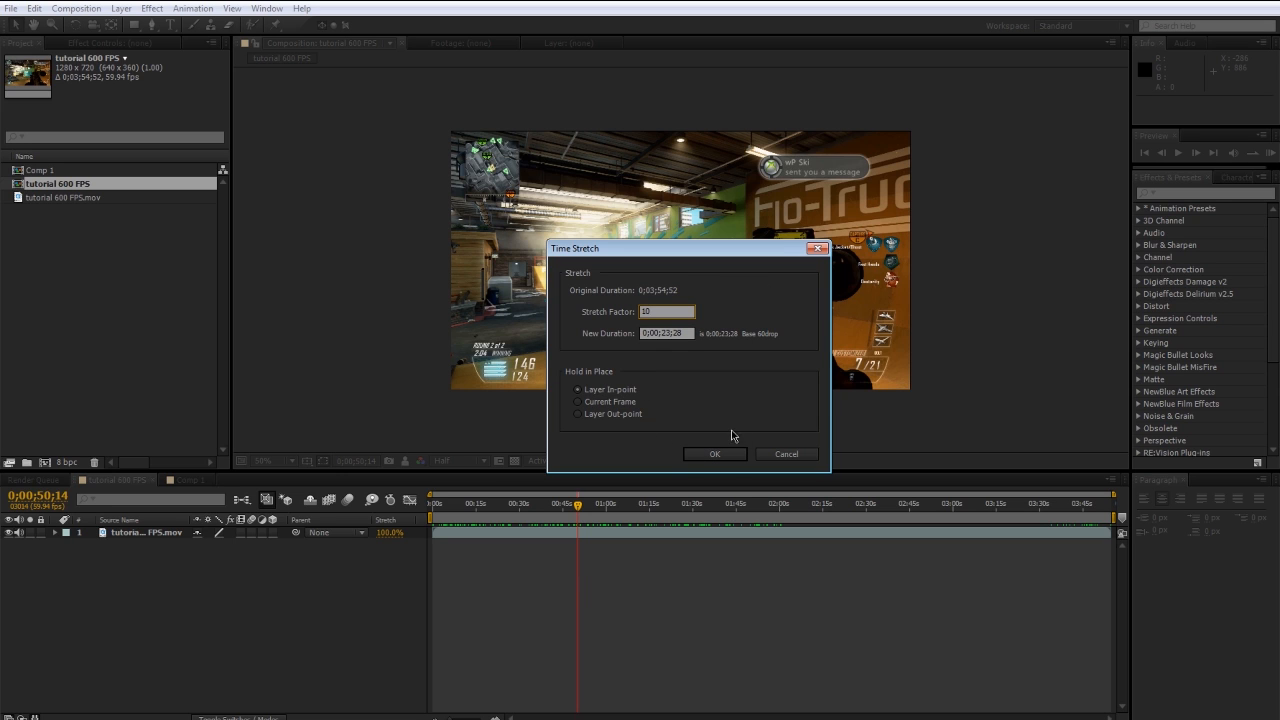
pyautogui.click(714, 454)
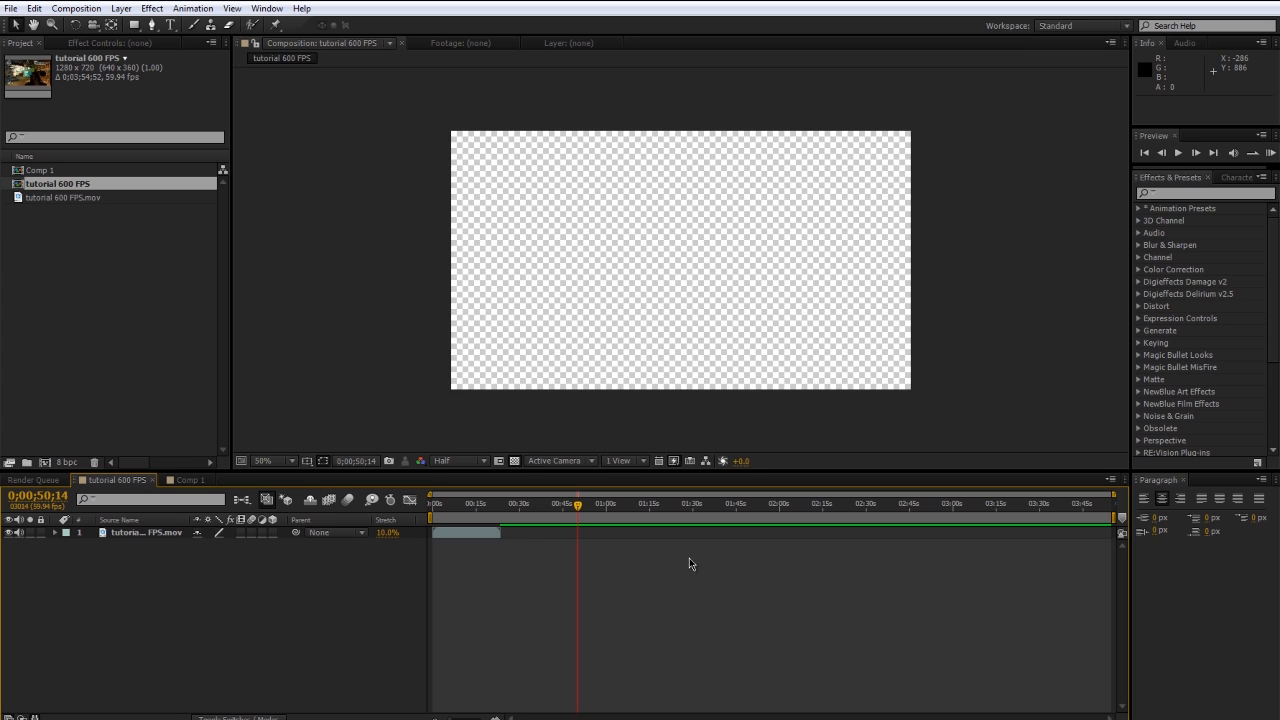
pyautogui.moveTo(505, 527)
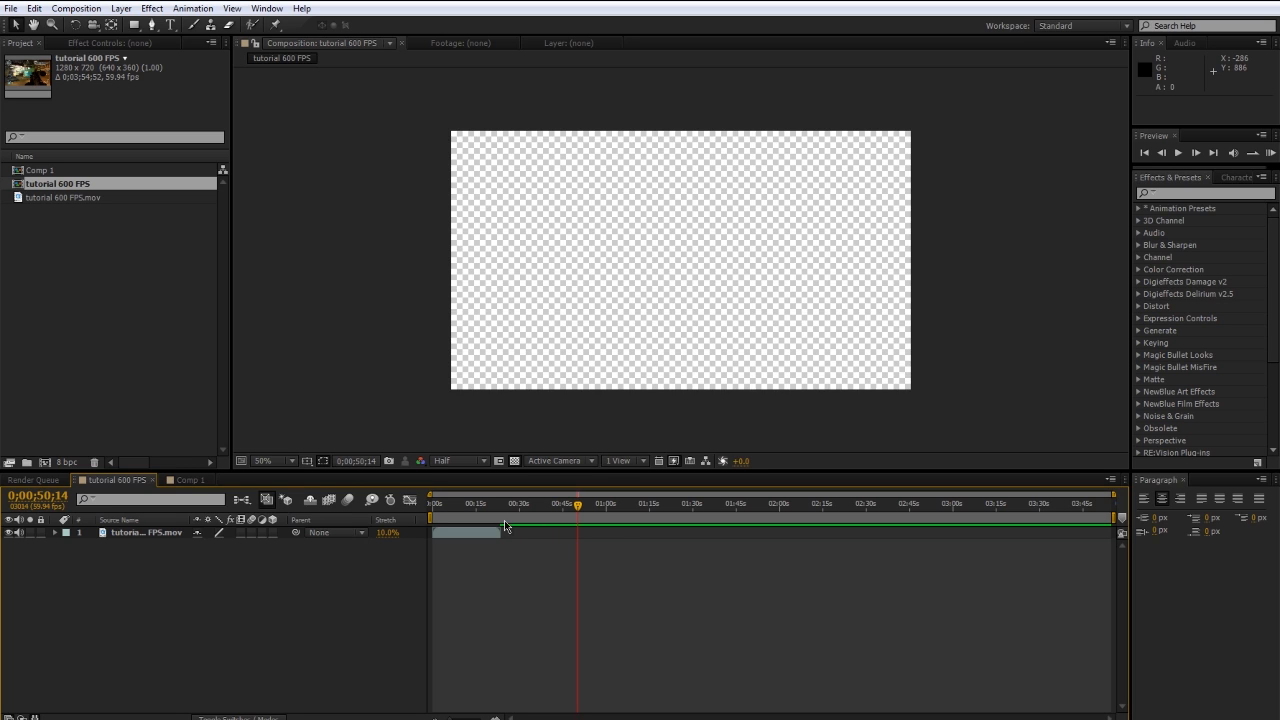
# Step: Open the stretched layer's context menu to reach Enable Time Remapping
pyautogui.rightClick(500, 515)
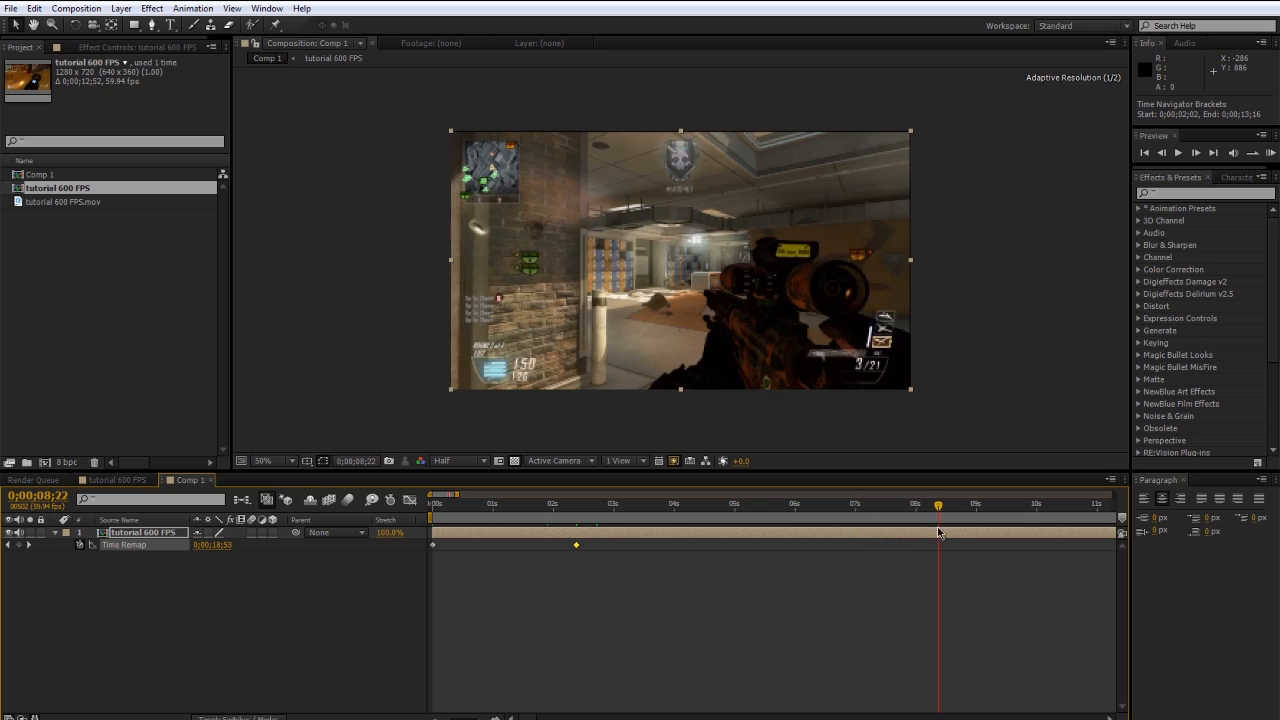
# Step: Scrub Comp 1 to the headshot and move to its Time Remap keyframe
pyautogui.moveTo(938, 505); pyautogui.dragTo(915, 505)
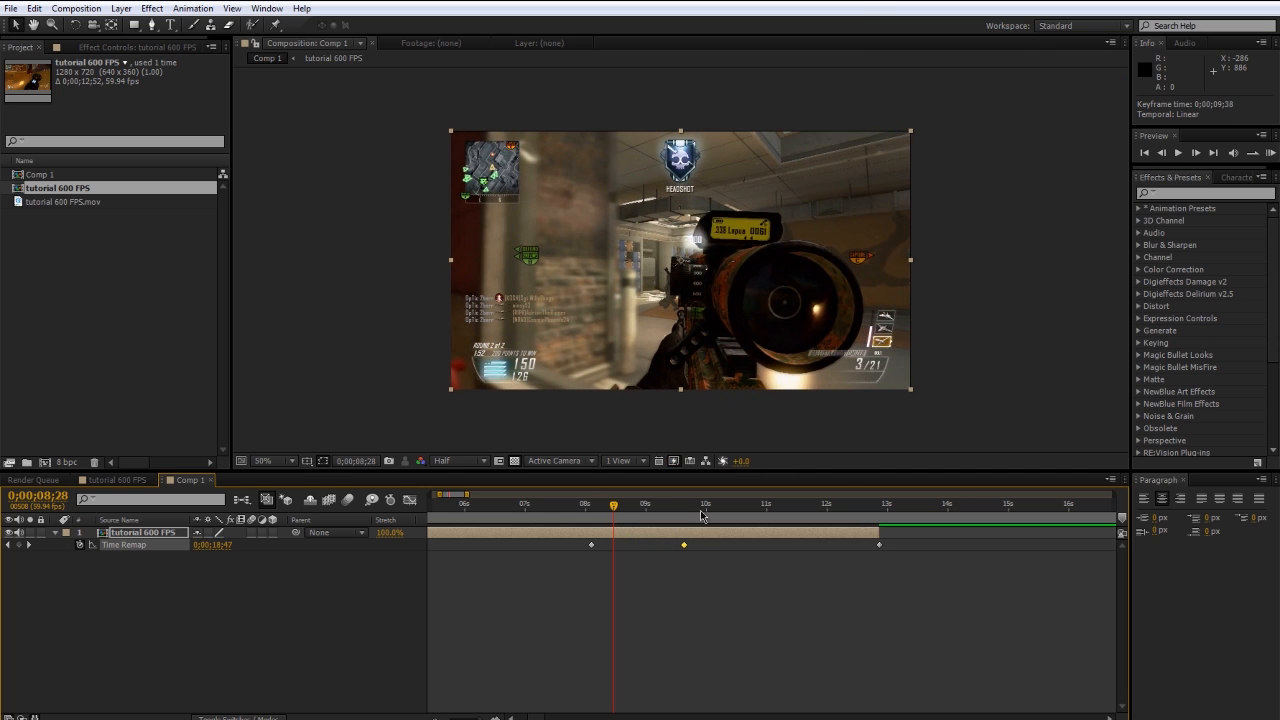
pyautogui.click(437, 505)
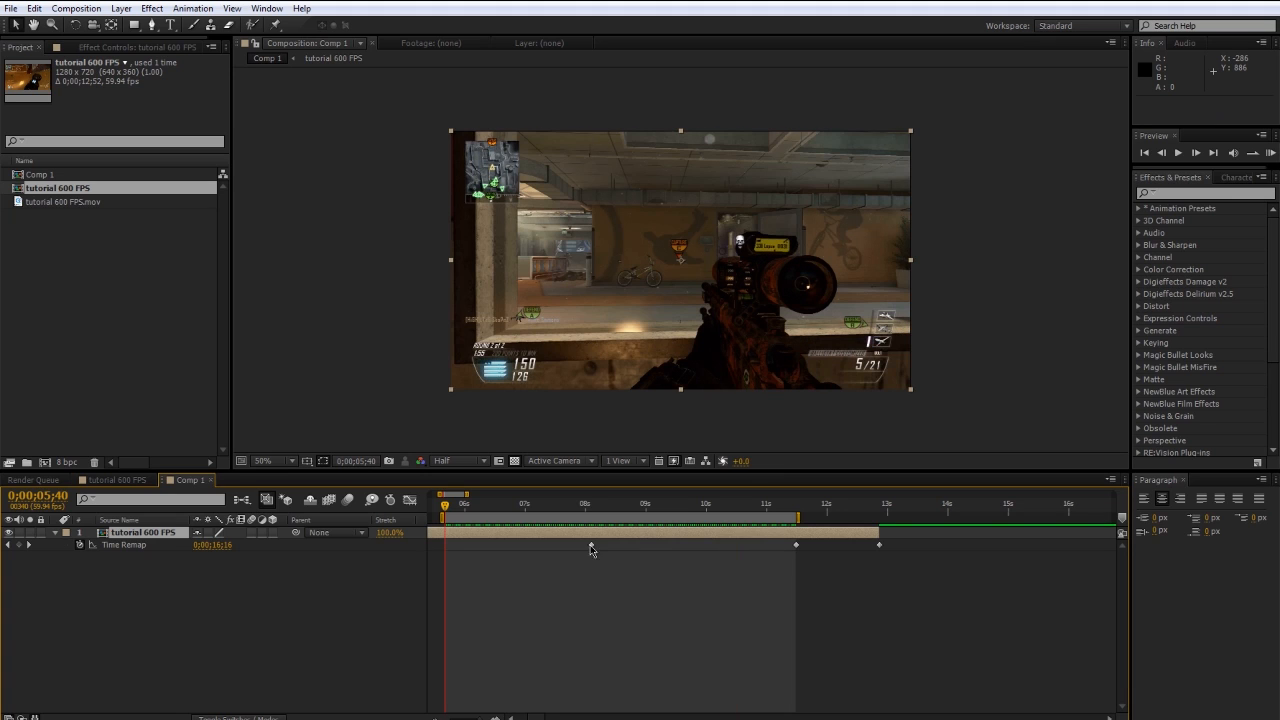
pyautogui.click(590, 503)
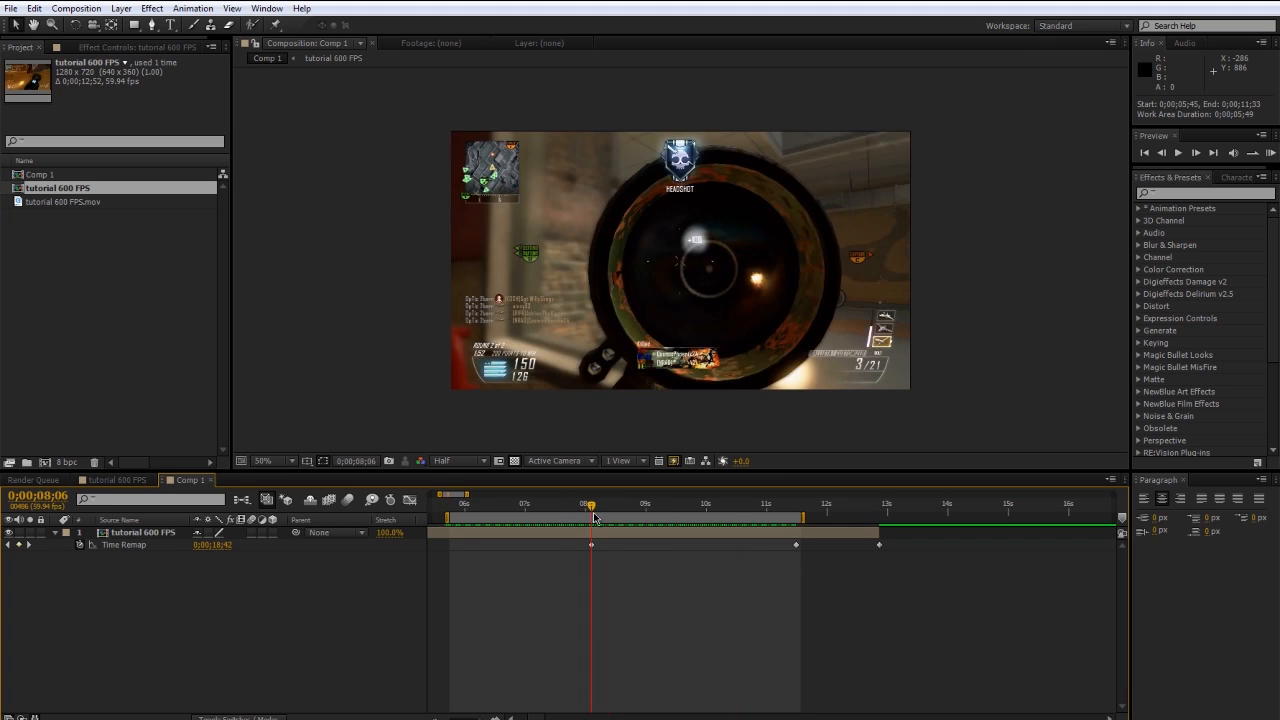